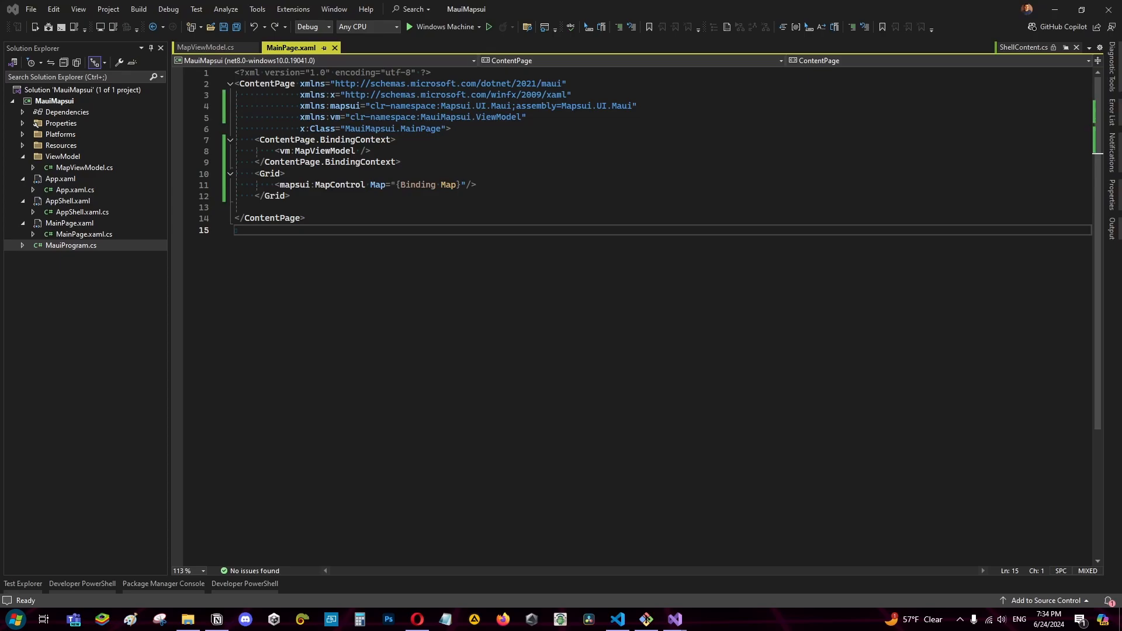
mouse_move(492, 171)
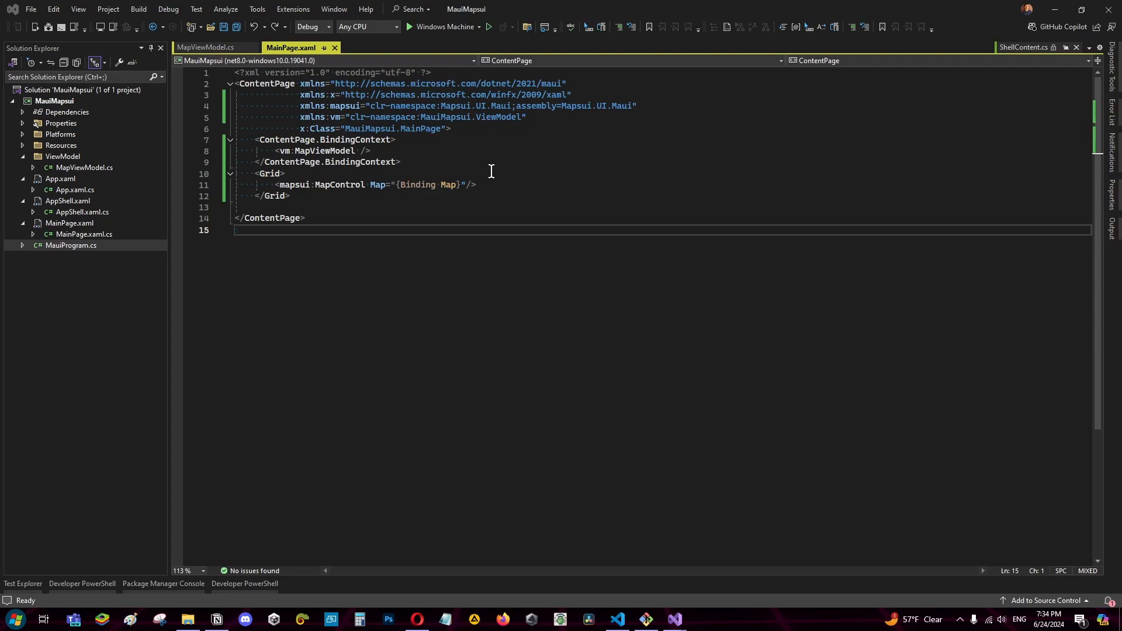
mouse_move(256, 141)
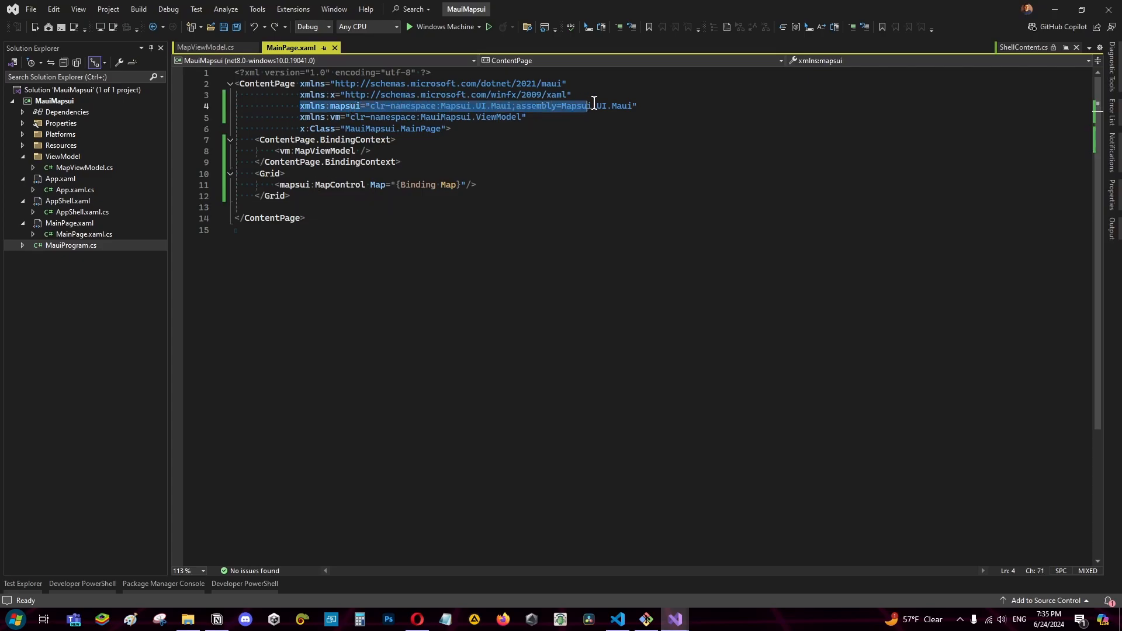
Step: Bring up the MapViewModel code that adds the OpenStreetMap tile layer in its constructor
click(276, 195)
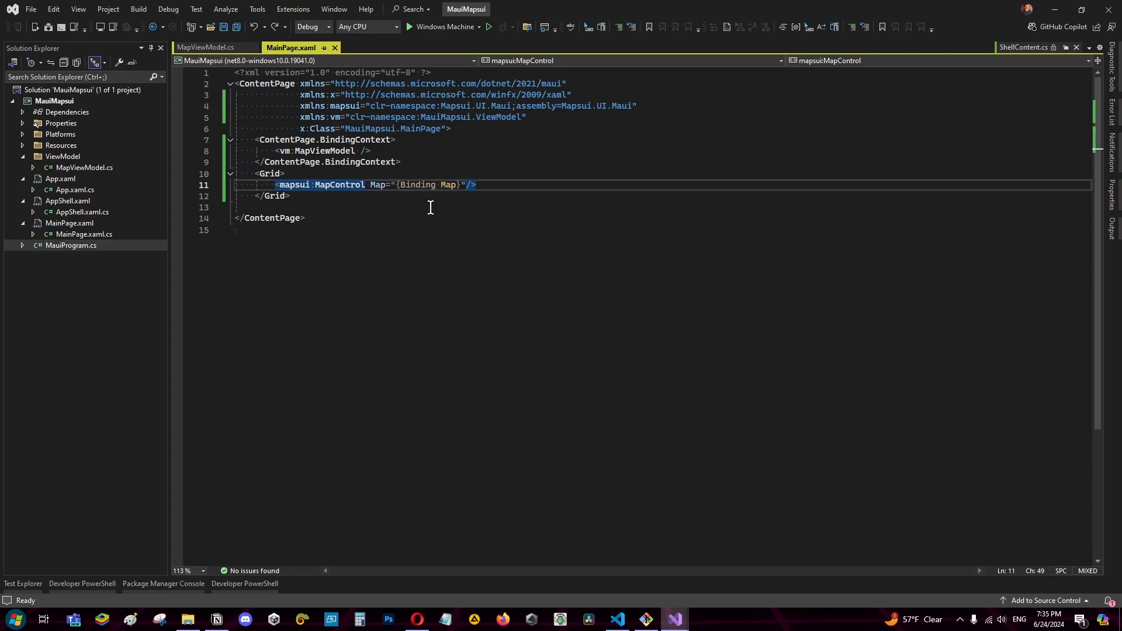
mouse_move(397, 230)
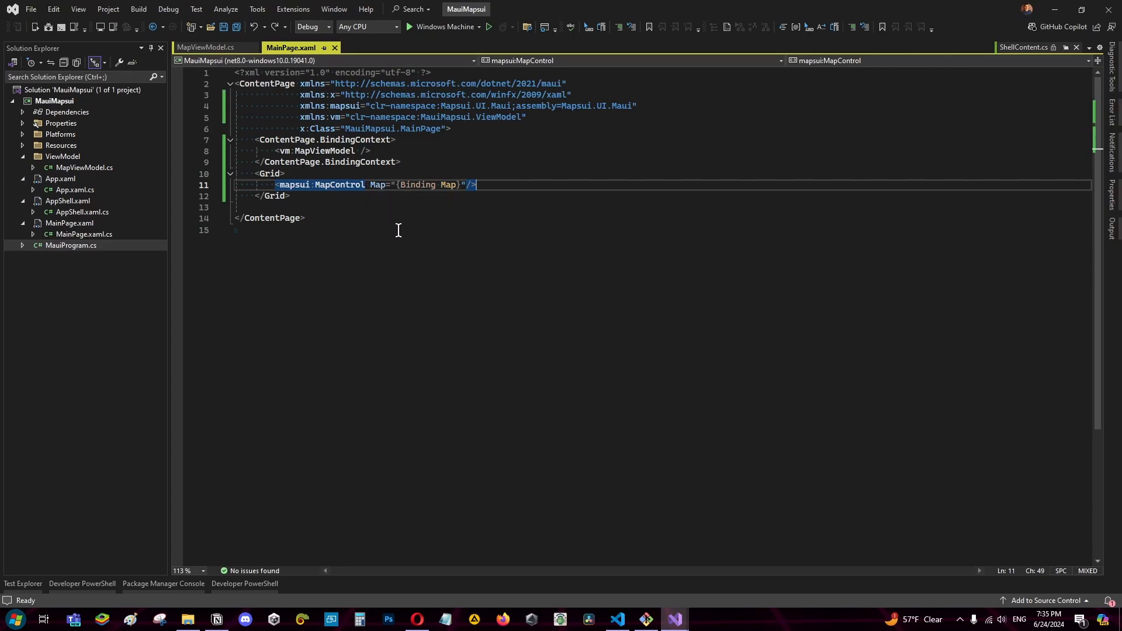
click(206, 47)
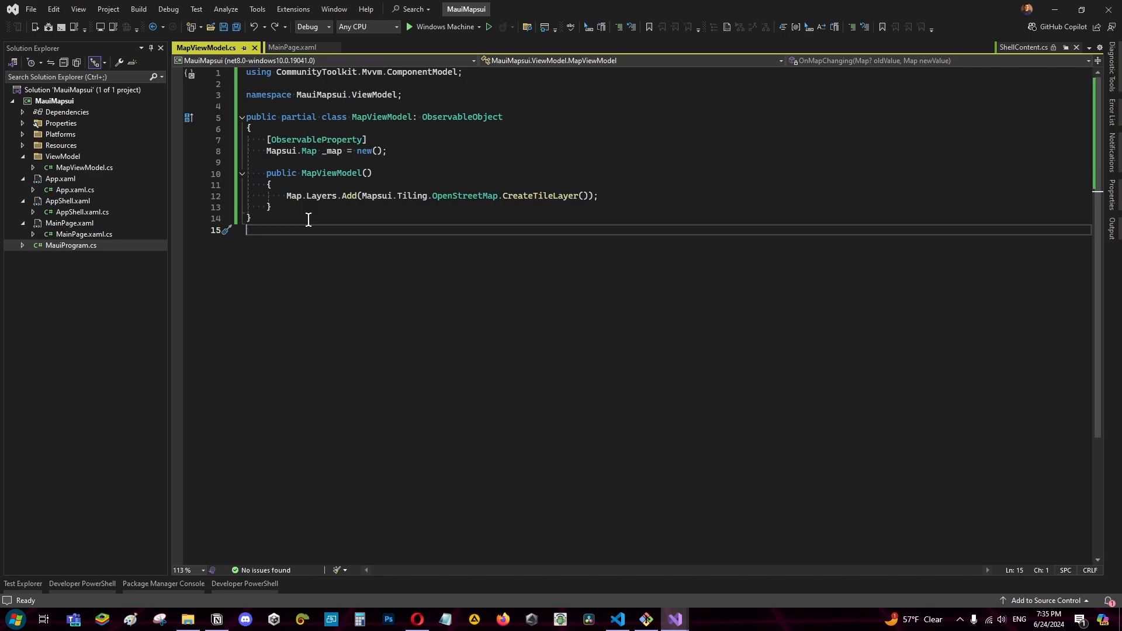
mouse_move(257, 135)
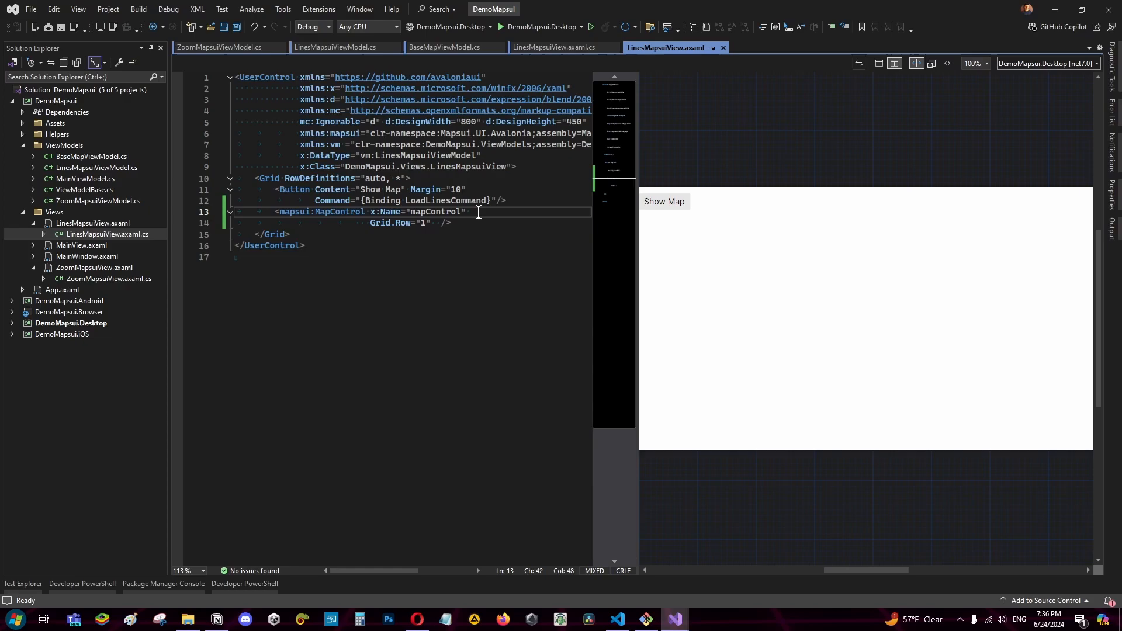
Step: Add Map="{Binding Map}" to the MapControl, then view BaseMapViewModel's Map property after the error
text(ma)
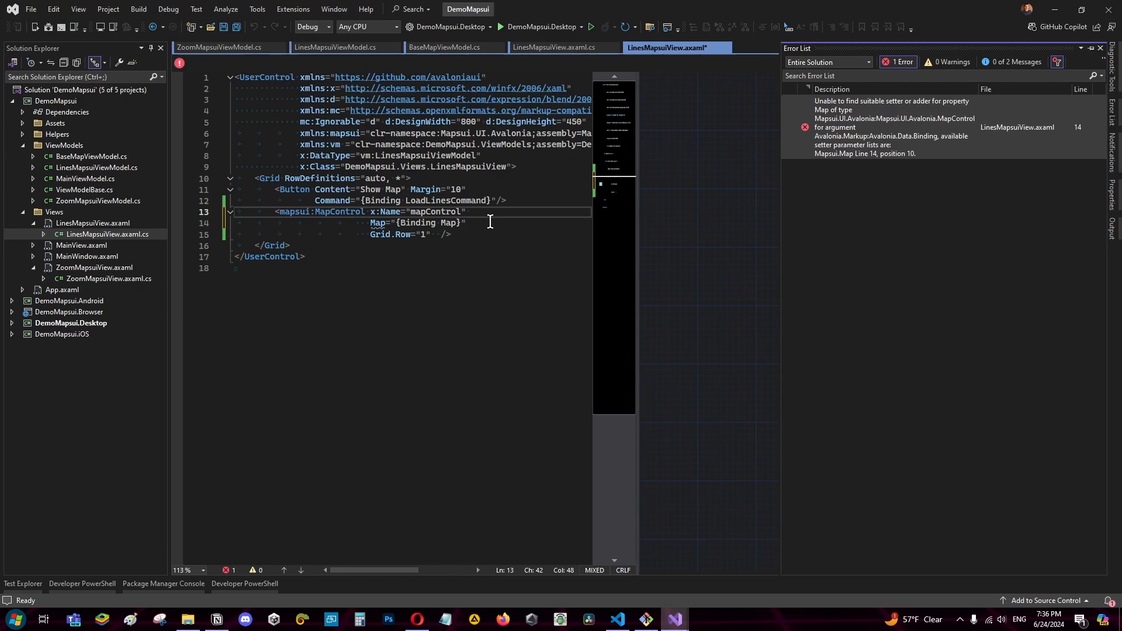
click(446, 47)
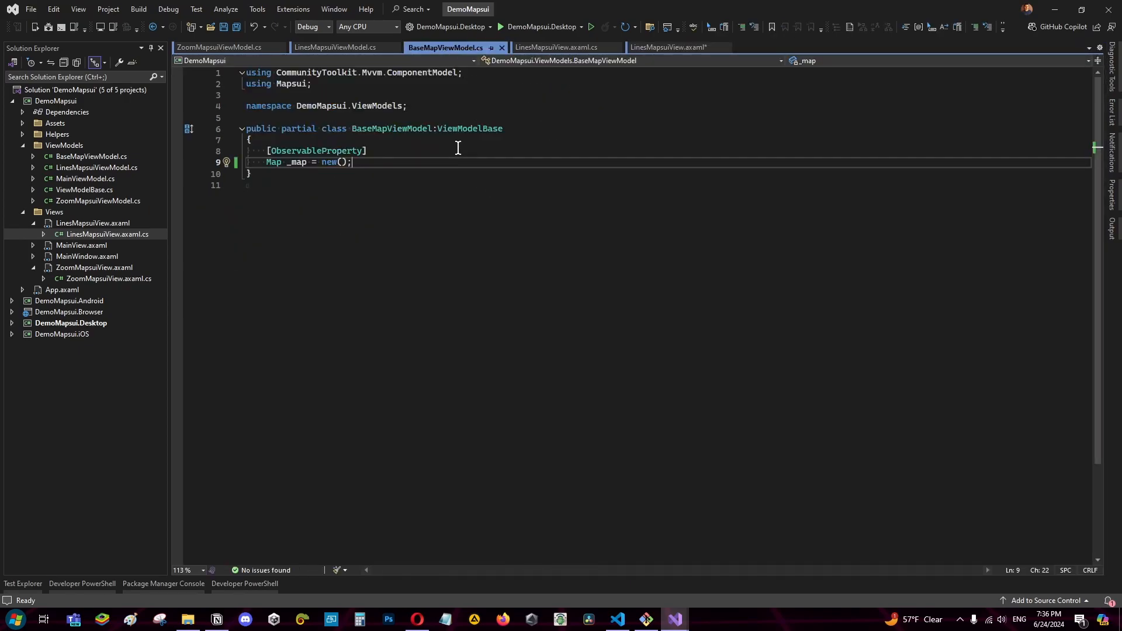
Step: Delete the failing Map binding from LinesMapsuiView.axaml, save, and show its code-behind assigning the map
click(663, 47)
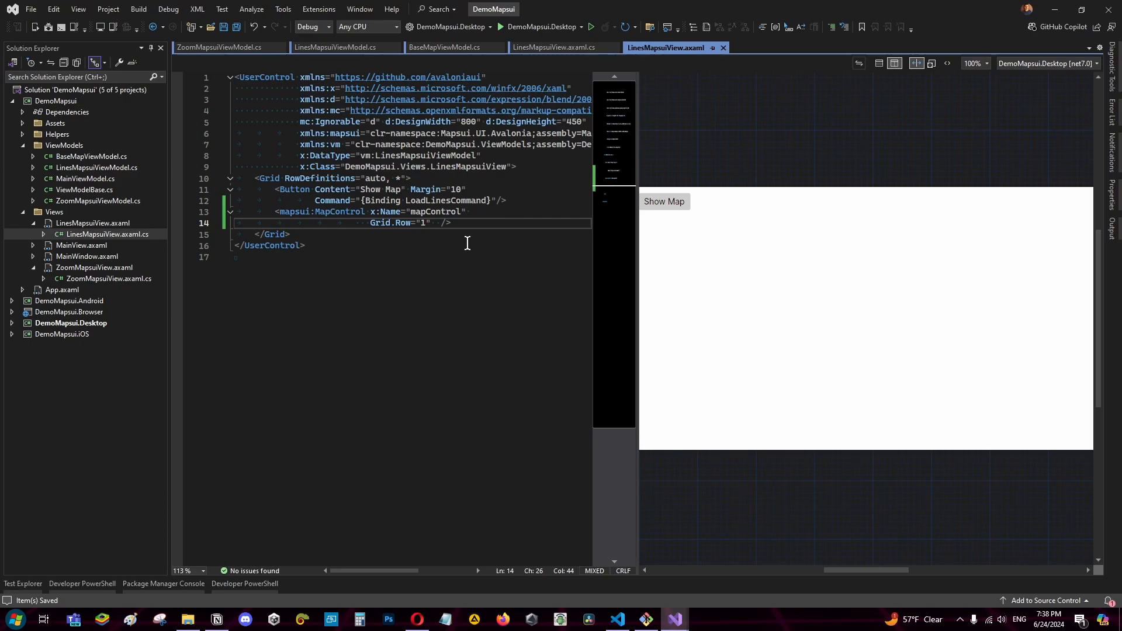
click(441, 222)
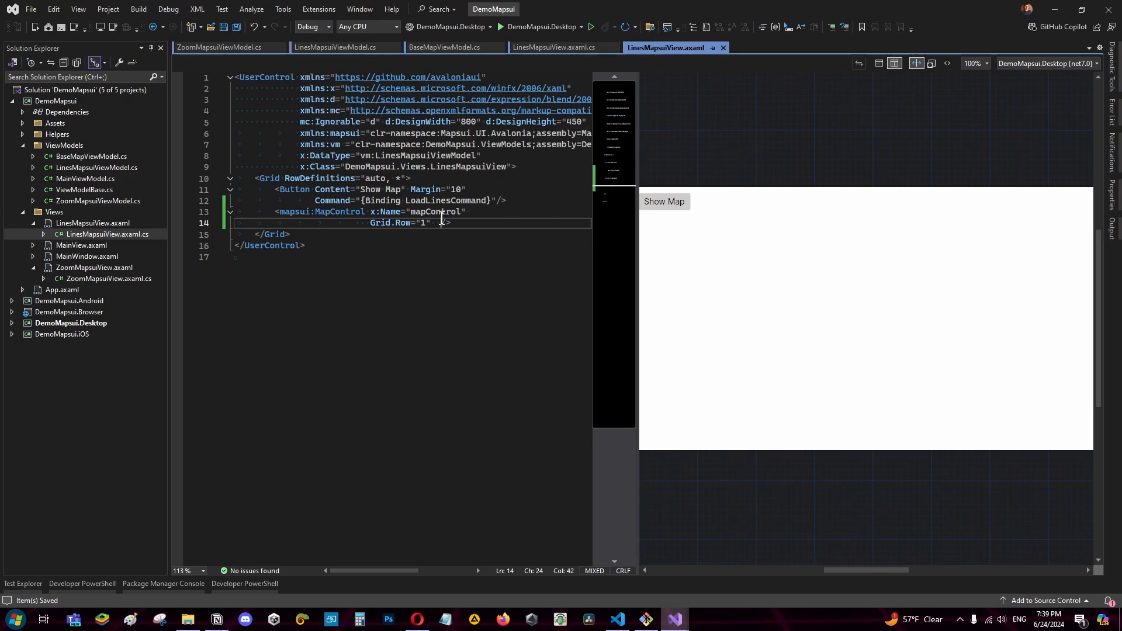
click(551, 47)
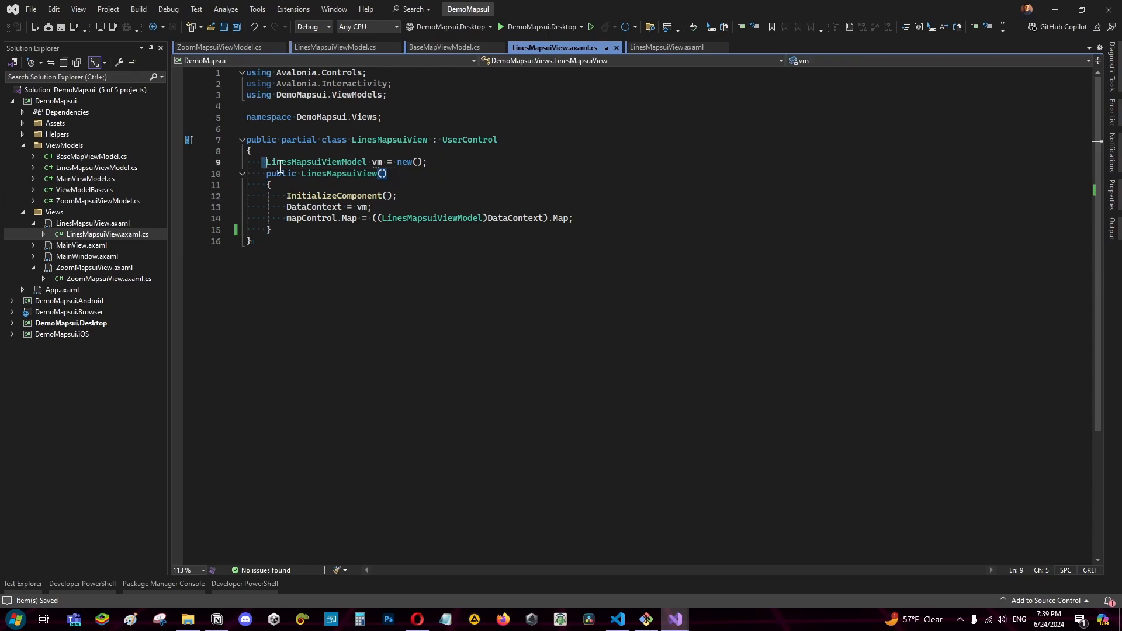
click(268, 185)
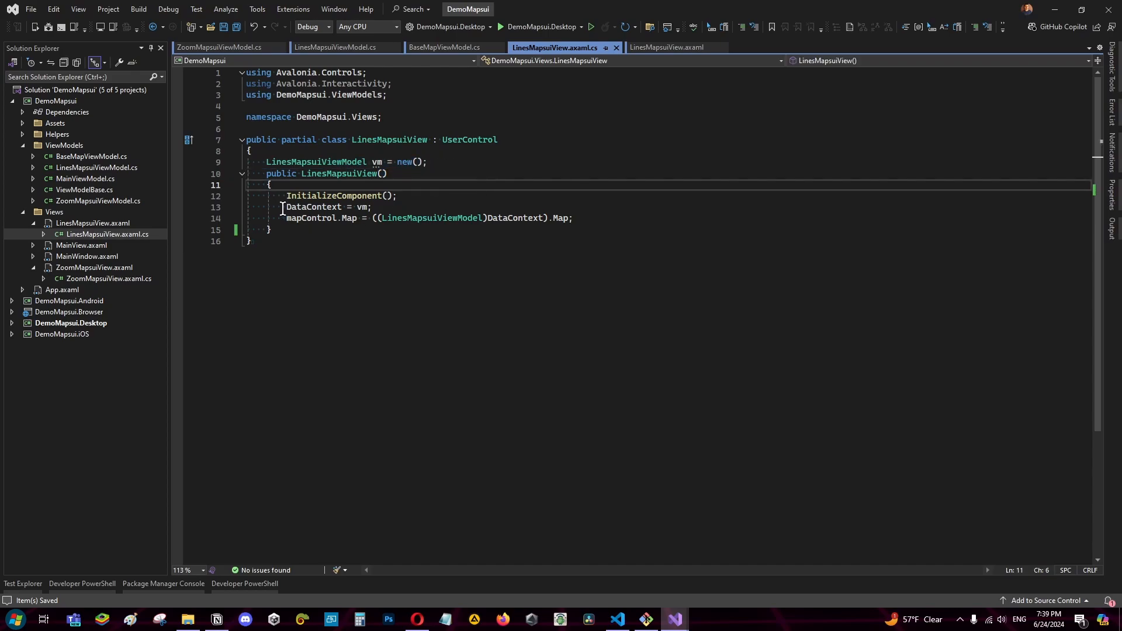
double_click(313, 206)
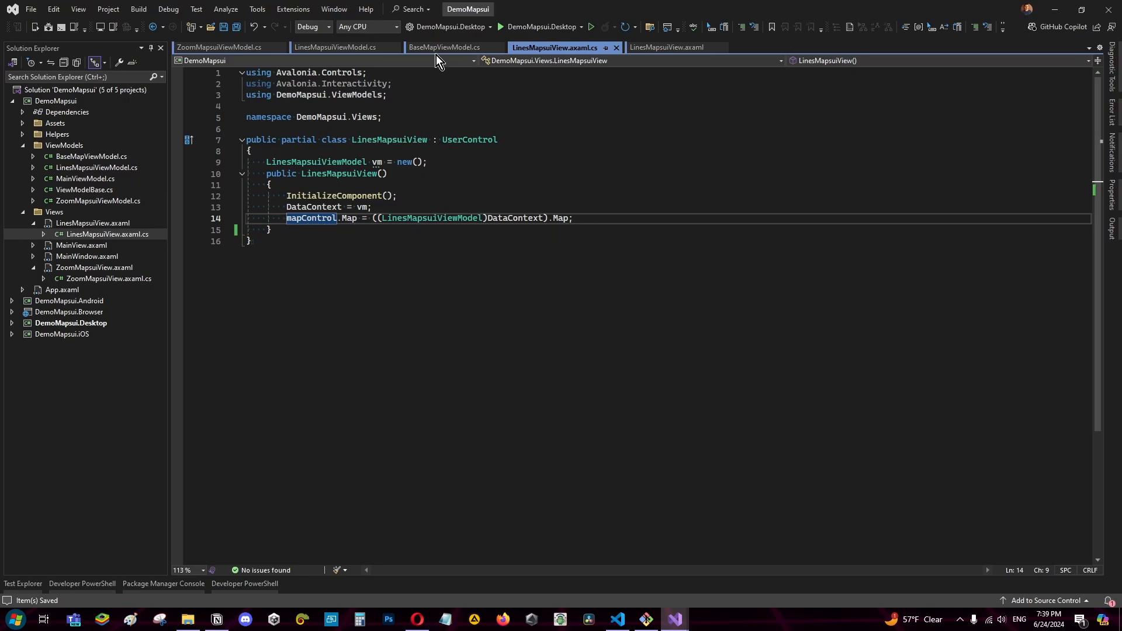
click(444, 47)
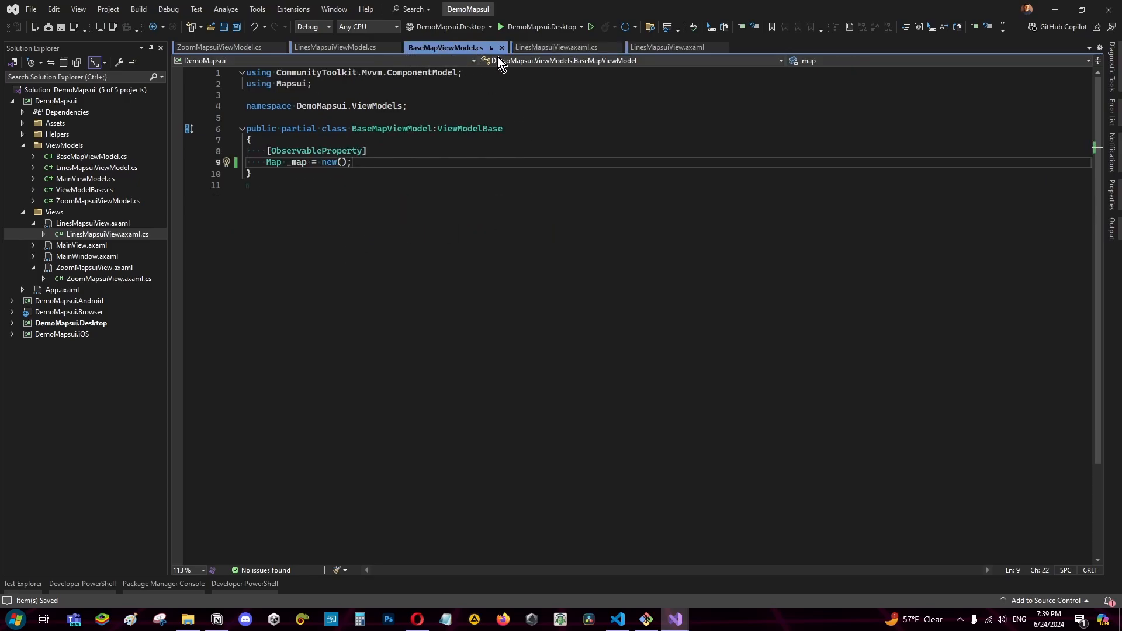
click(554, 47)
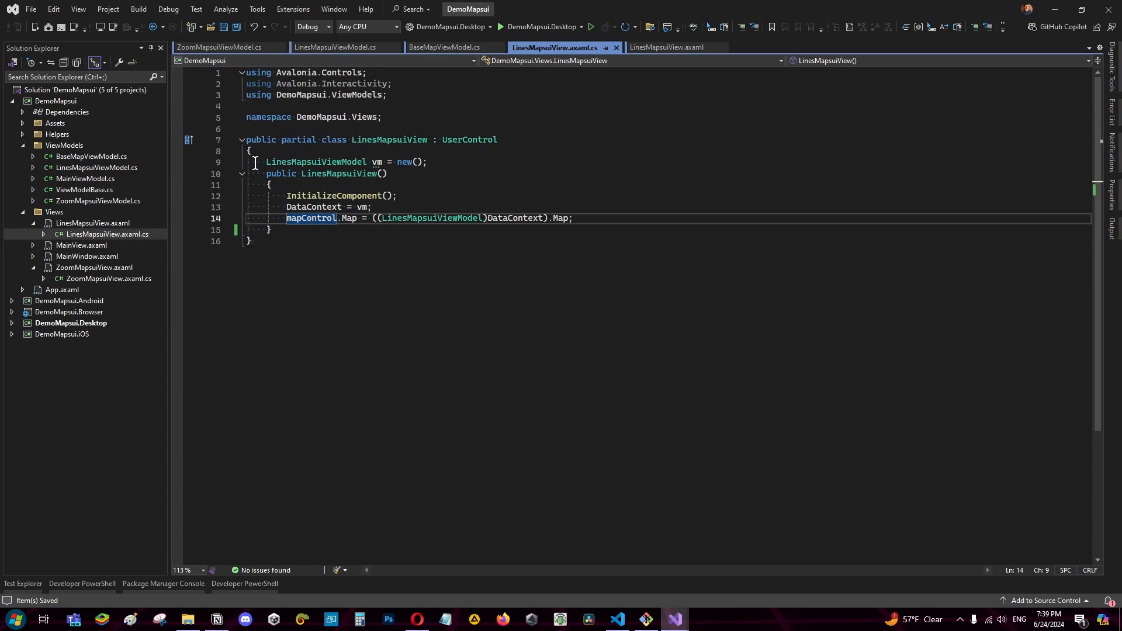
click(336, 47)
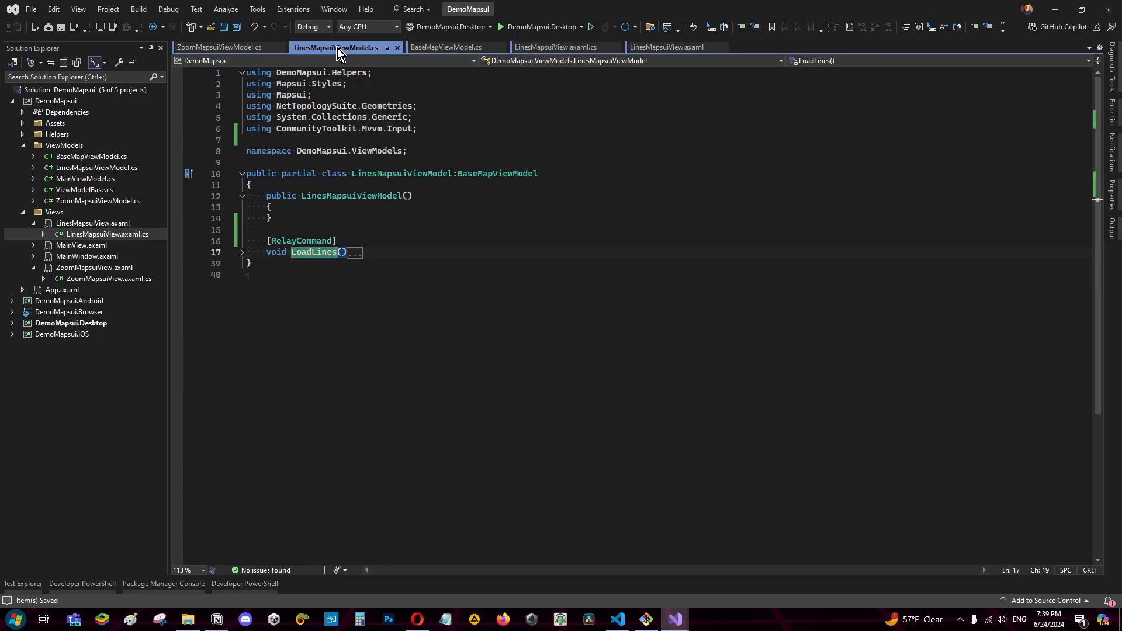
mouse_move(487, 178)
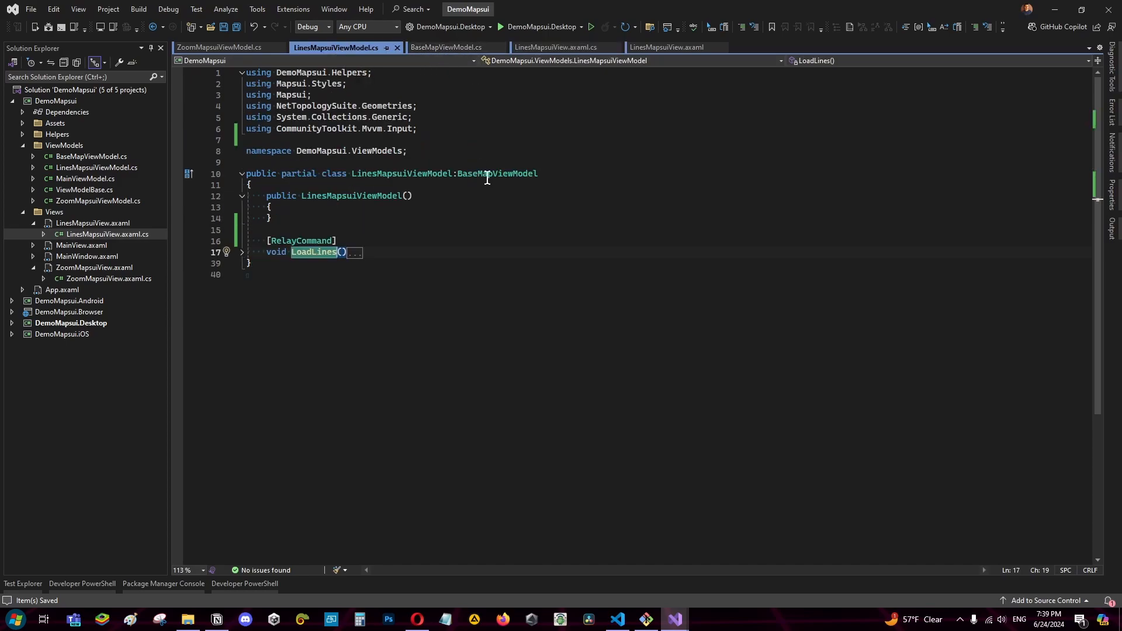
click(446, 46)
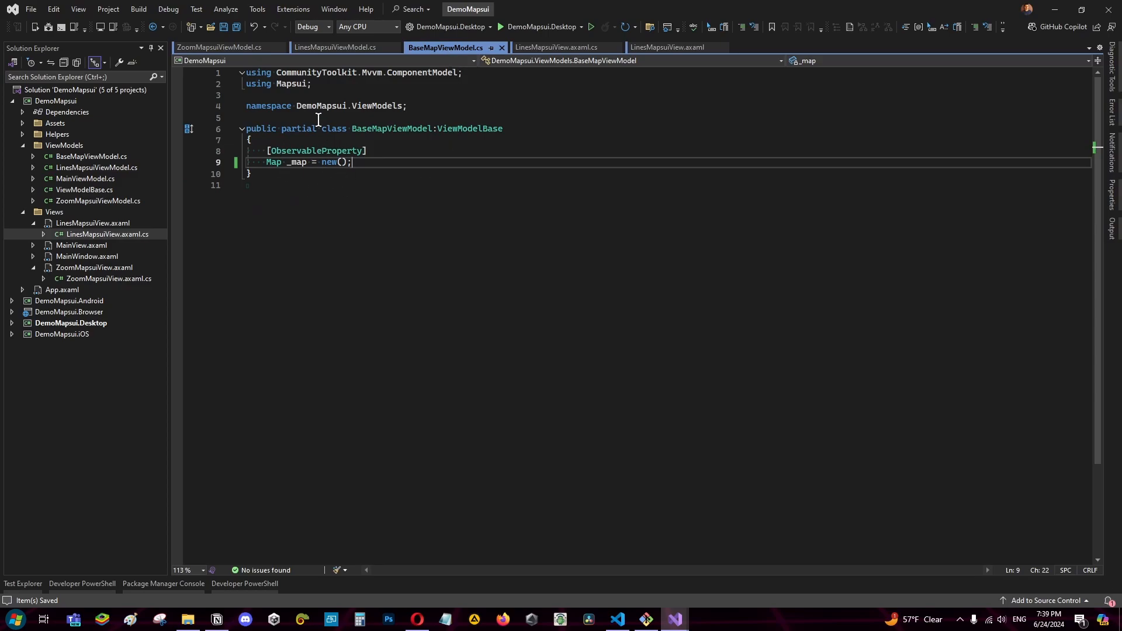
click(550, 47)
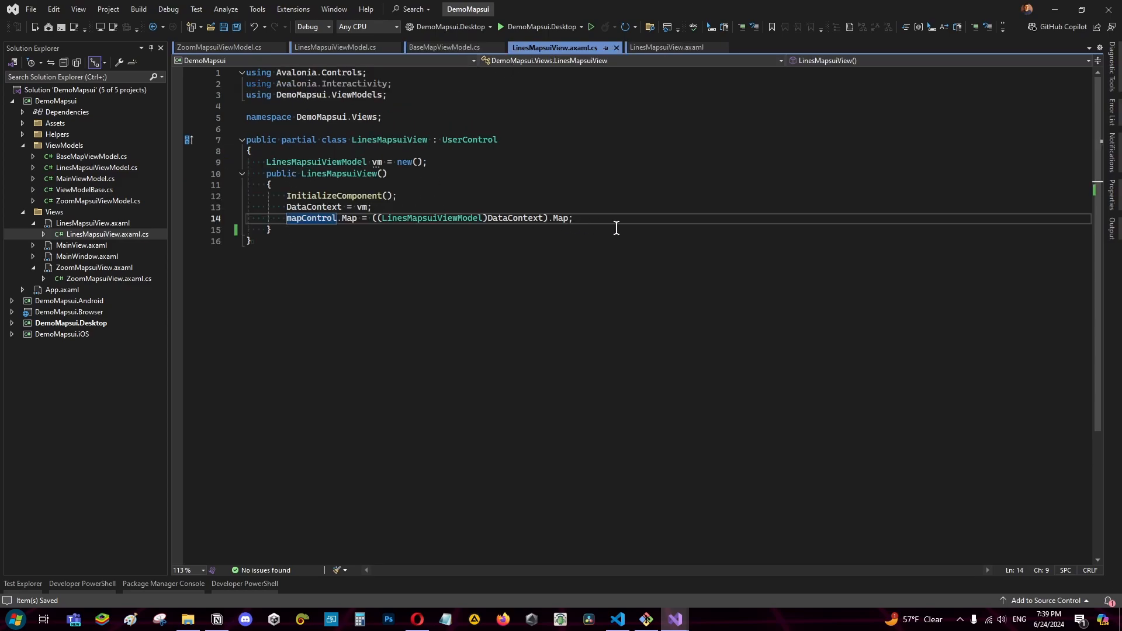
mouse_move(601, 243)
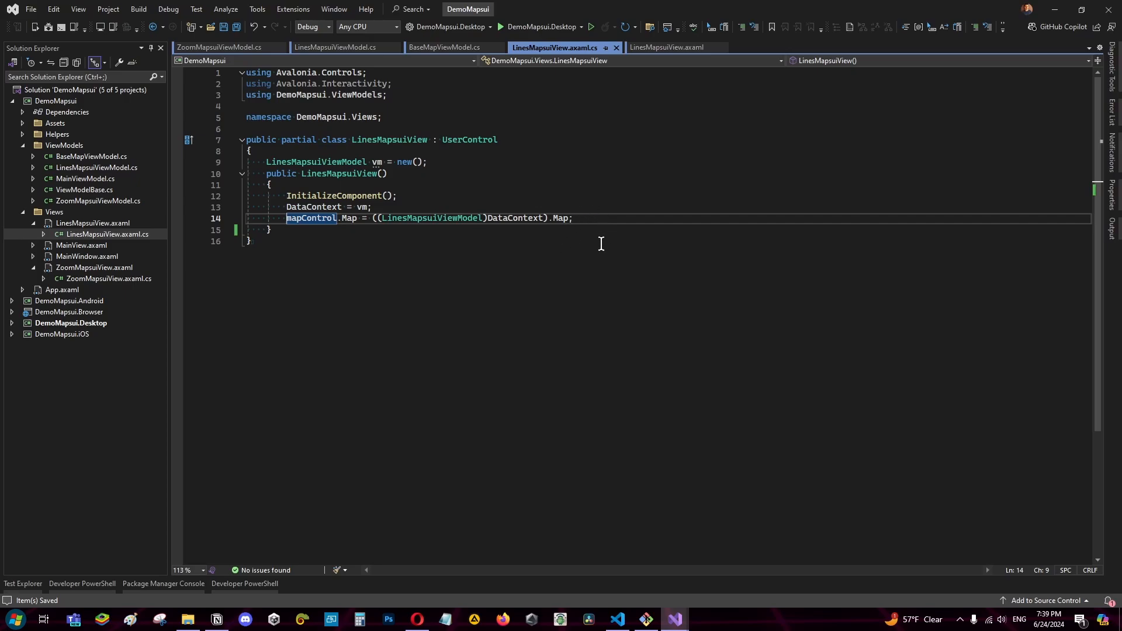
mouse_move(690, 282)
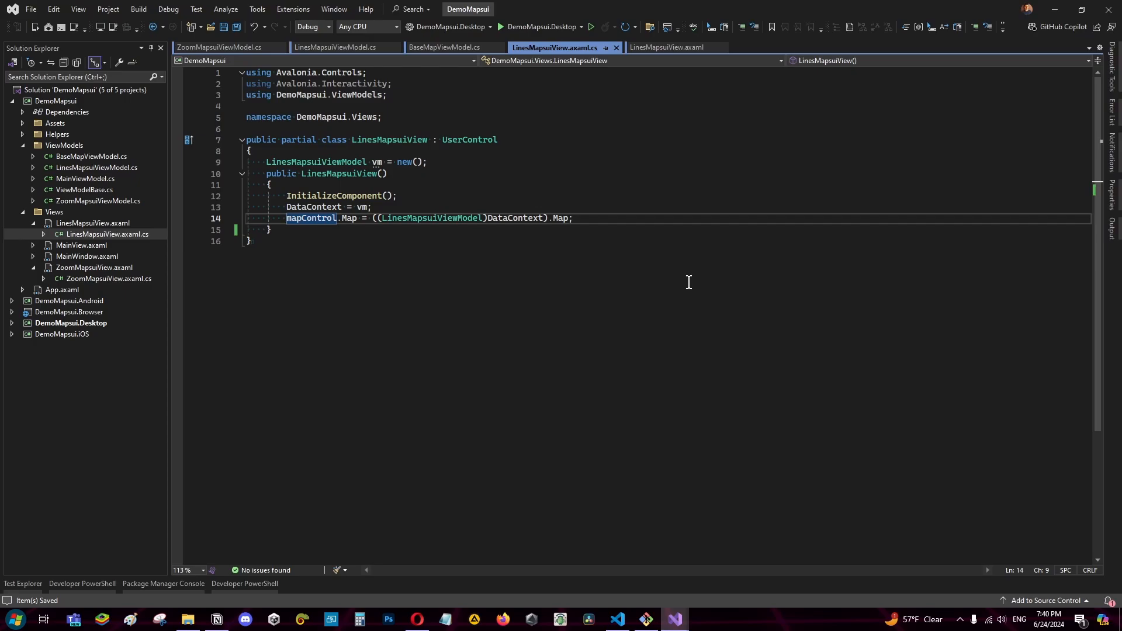
click(335, 47)
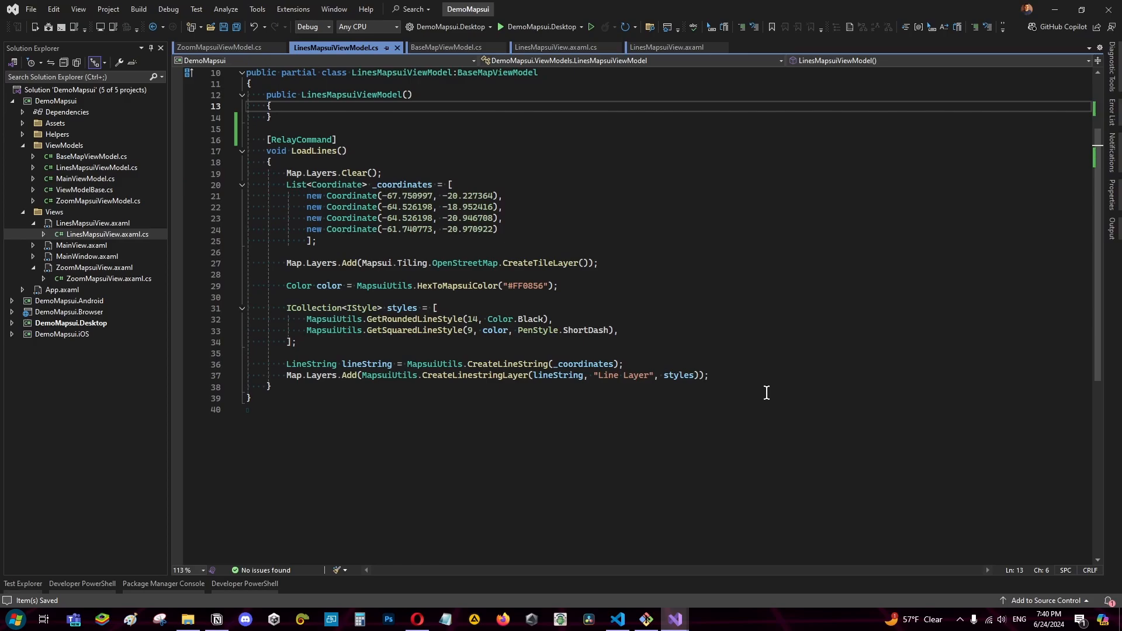
mouse_move(756, 351)
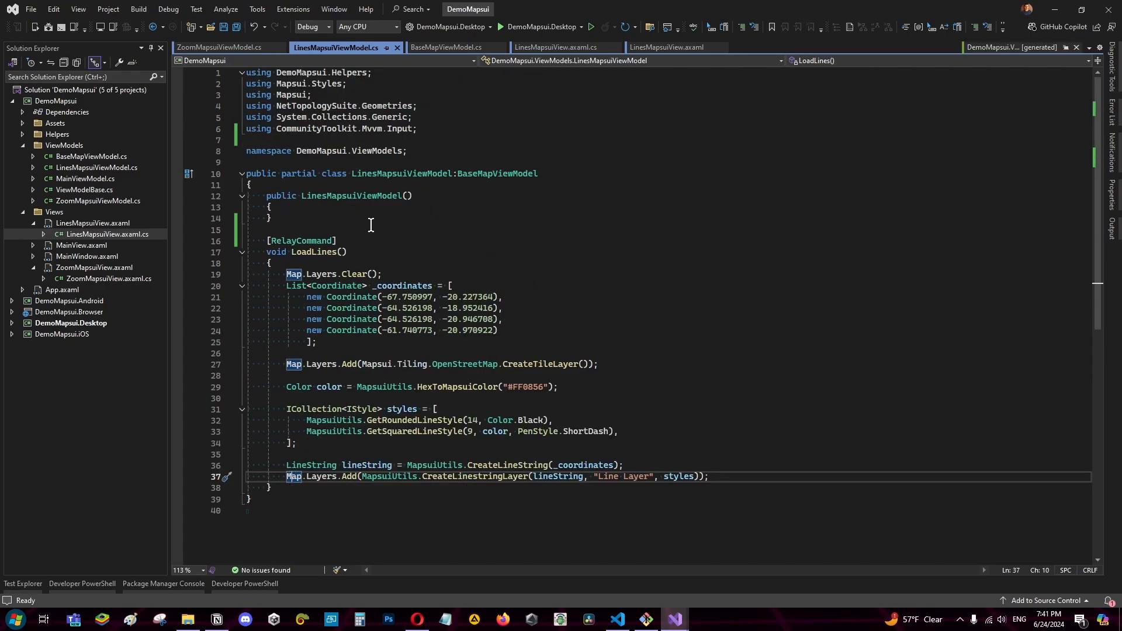
Step: Return to the LinesMapsuiView markup with its Show Map button bound to LoadLinesCommand
click(667, 47)
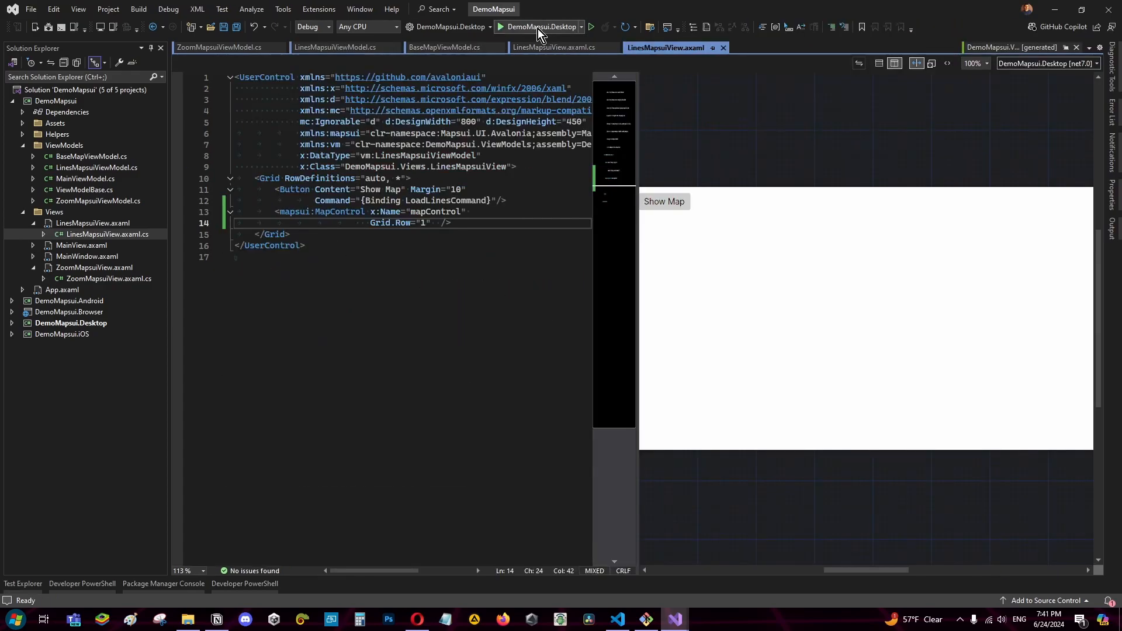
Step: Run DemoMapsui.Desktop and use Show Map to display the OpenStreetMap map with the dashed line over Bolivia
click(504, 27)
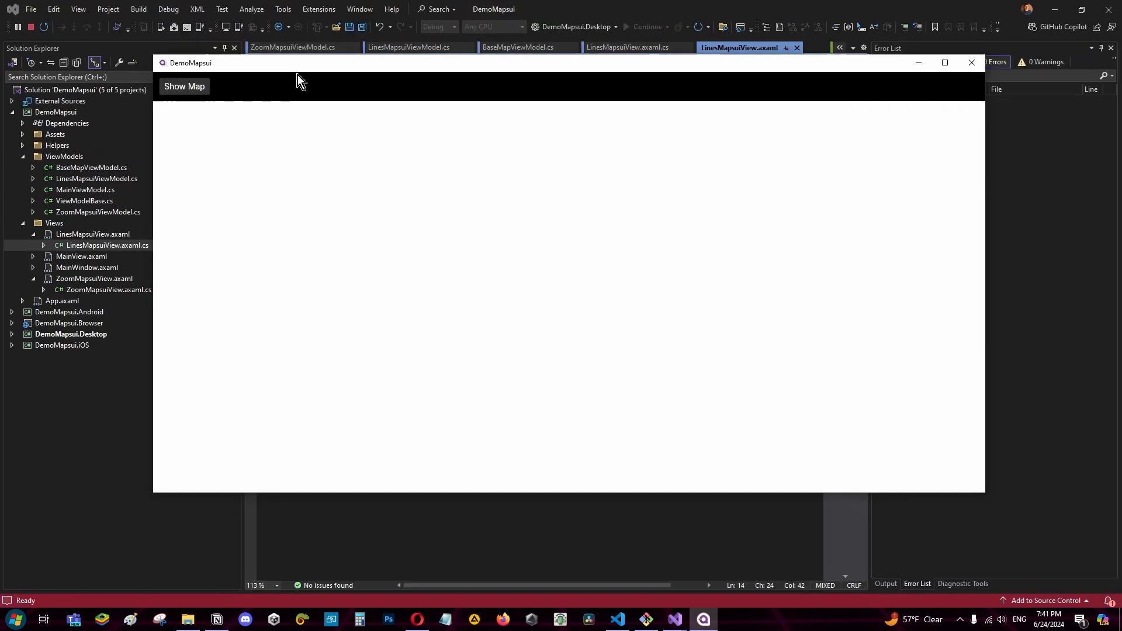
mouse_move(278, 78)
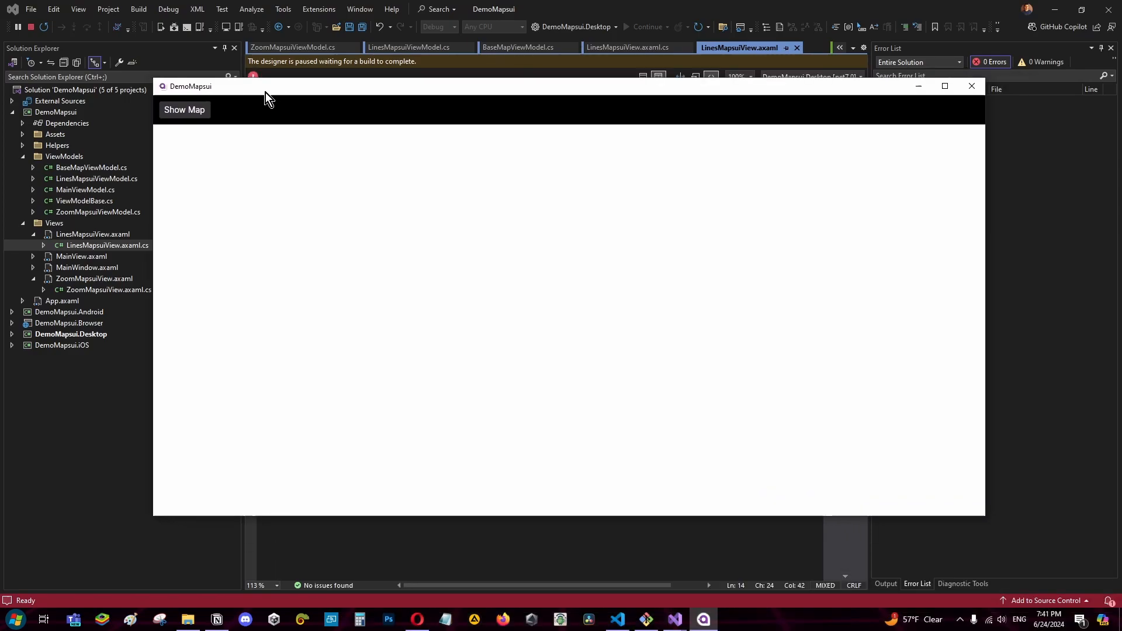
mouse_move(193, 115)
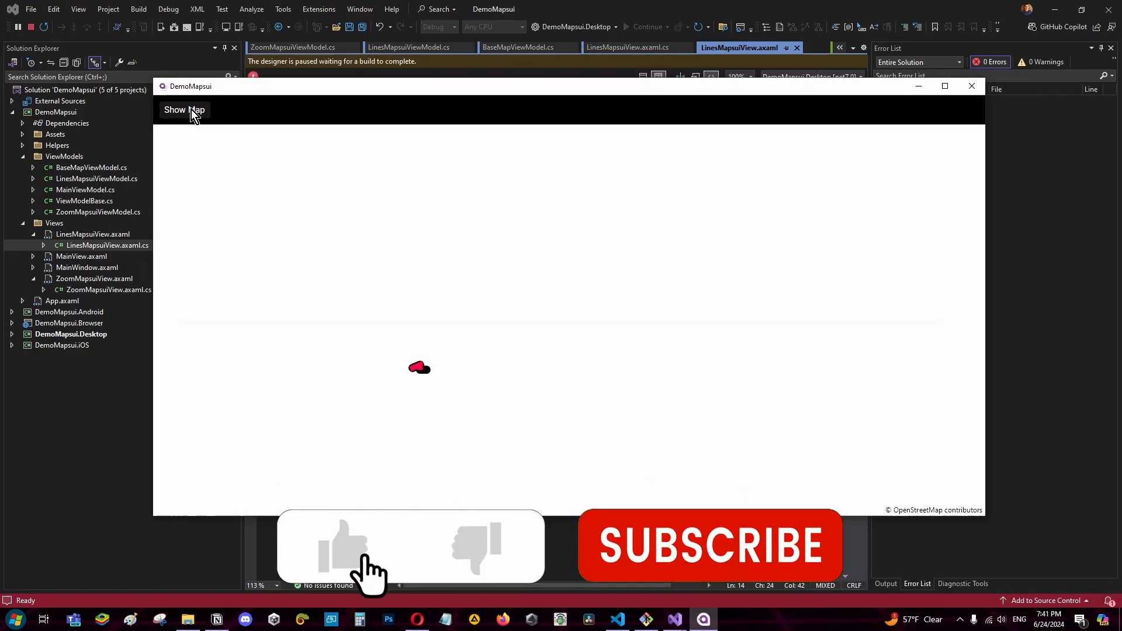
click(184, 110)
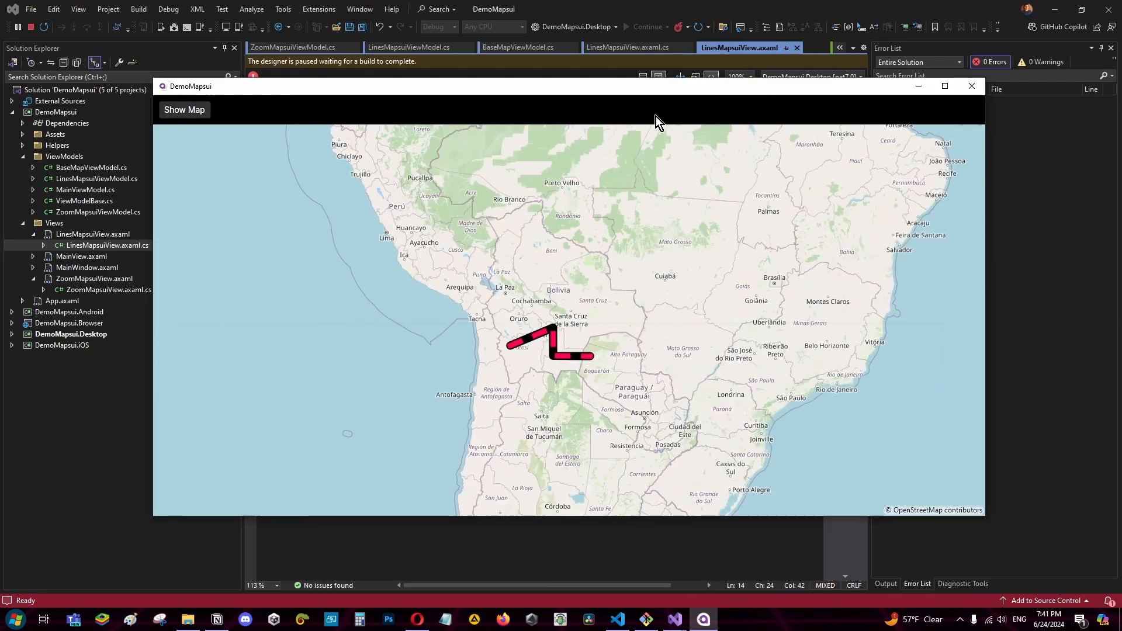
mouse_move(630, 46)
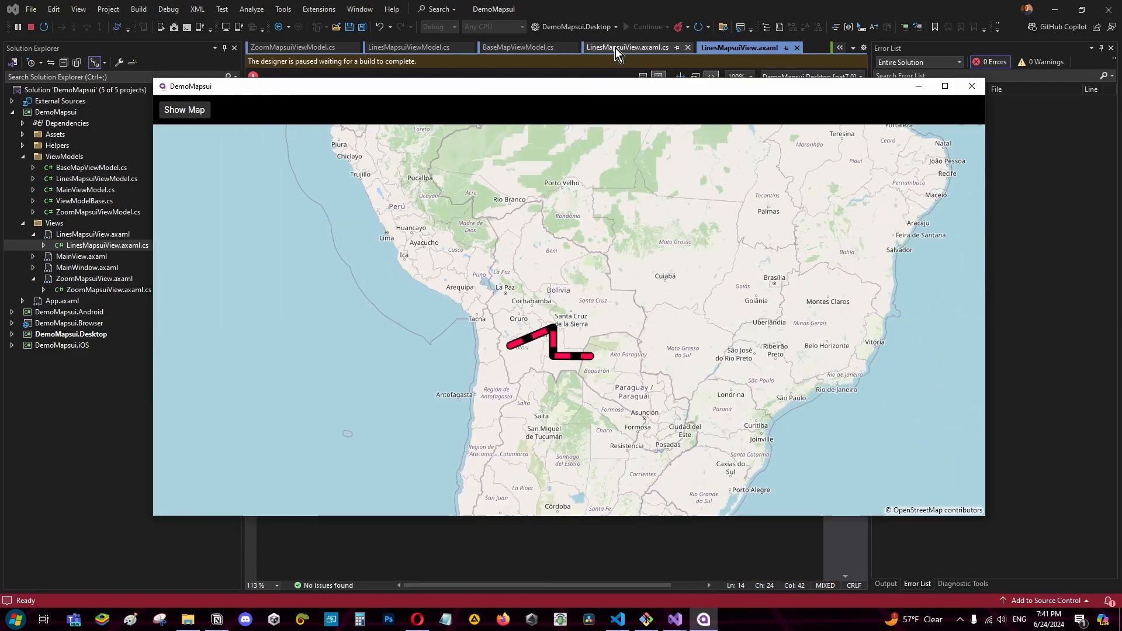